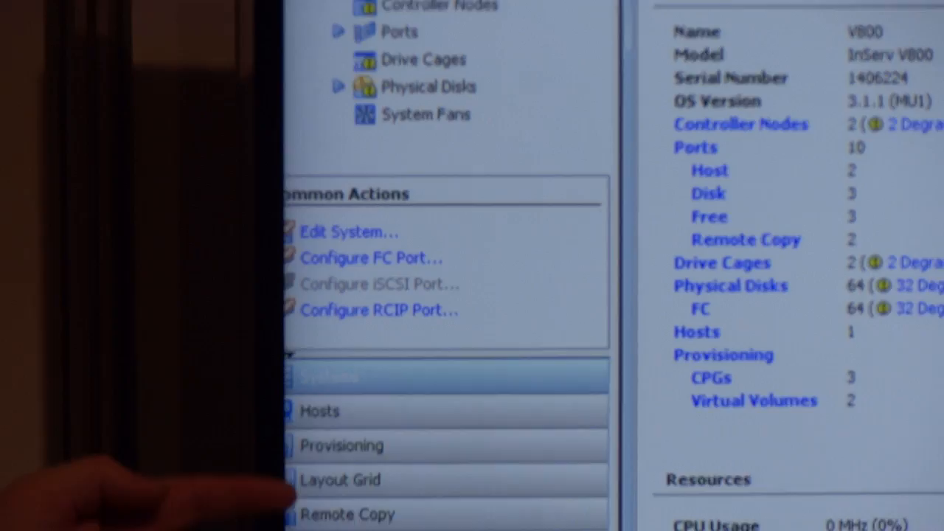
scroll(down, 3)
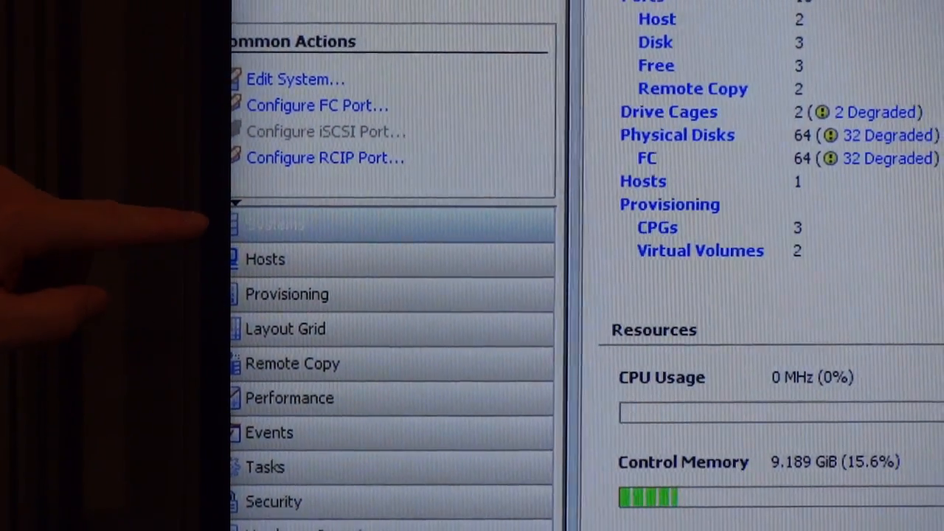
scroll(down, 3)
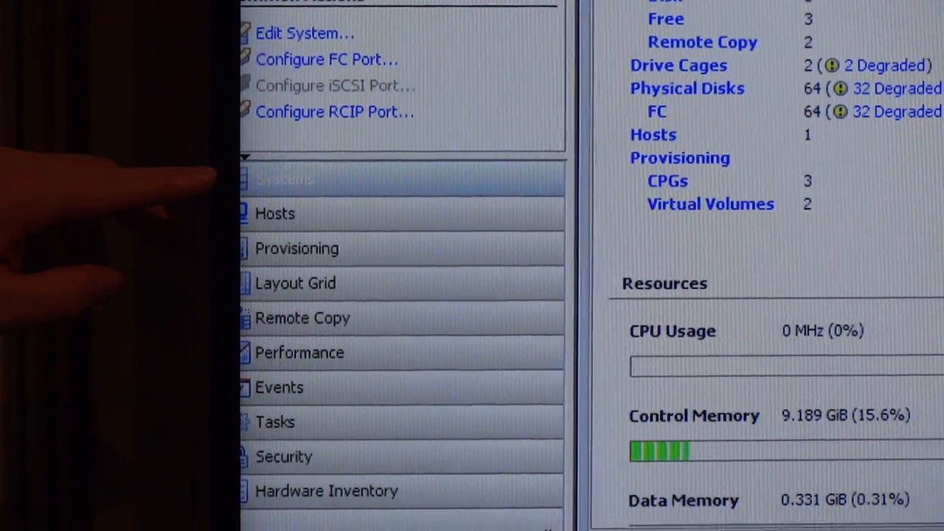